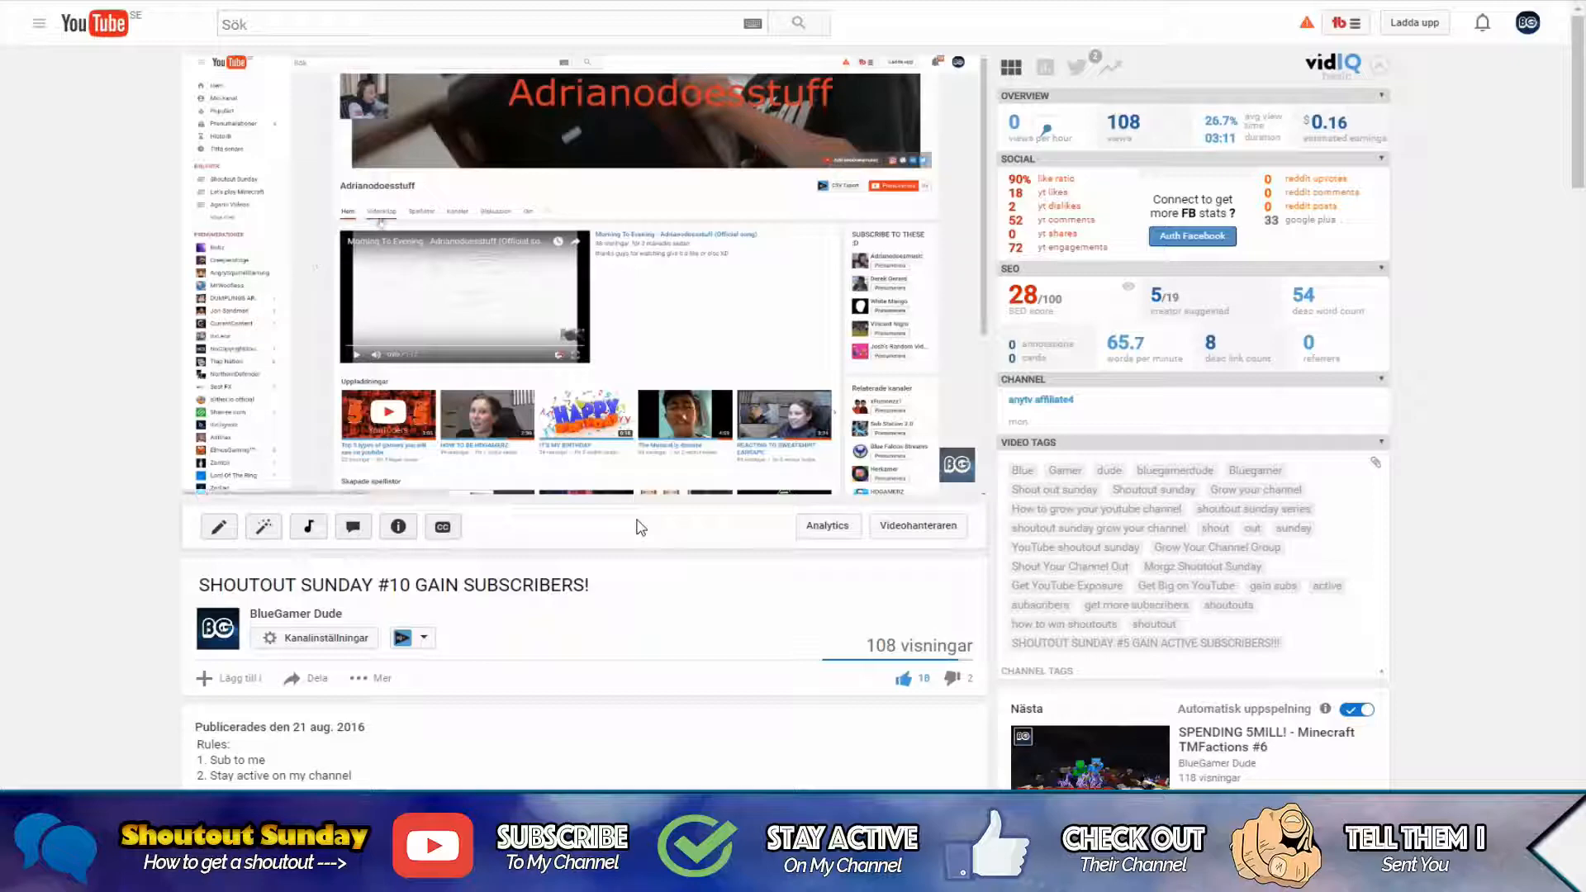
Open Vrkzn's Videoklipp uploads and scroll down to the oldest video, My Official Intro.
{"action": "left_click", "coordinate": [382, 211]}
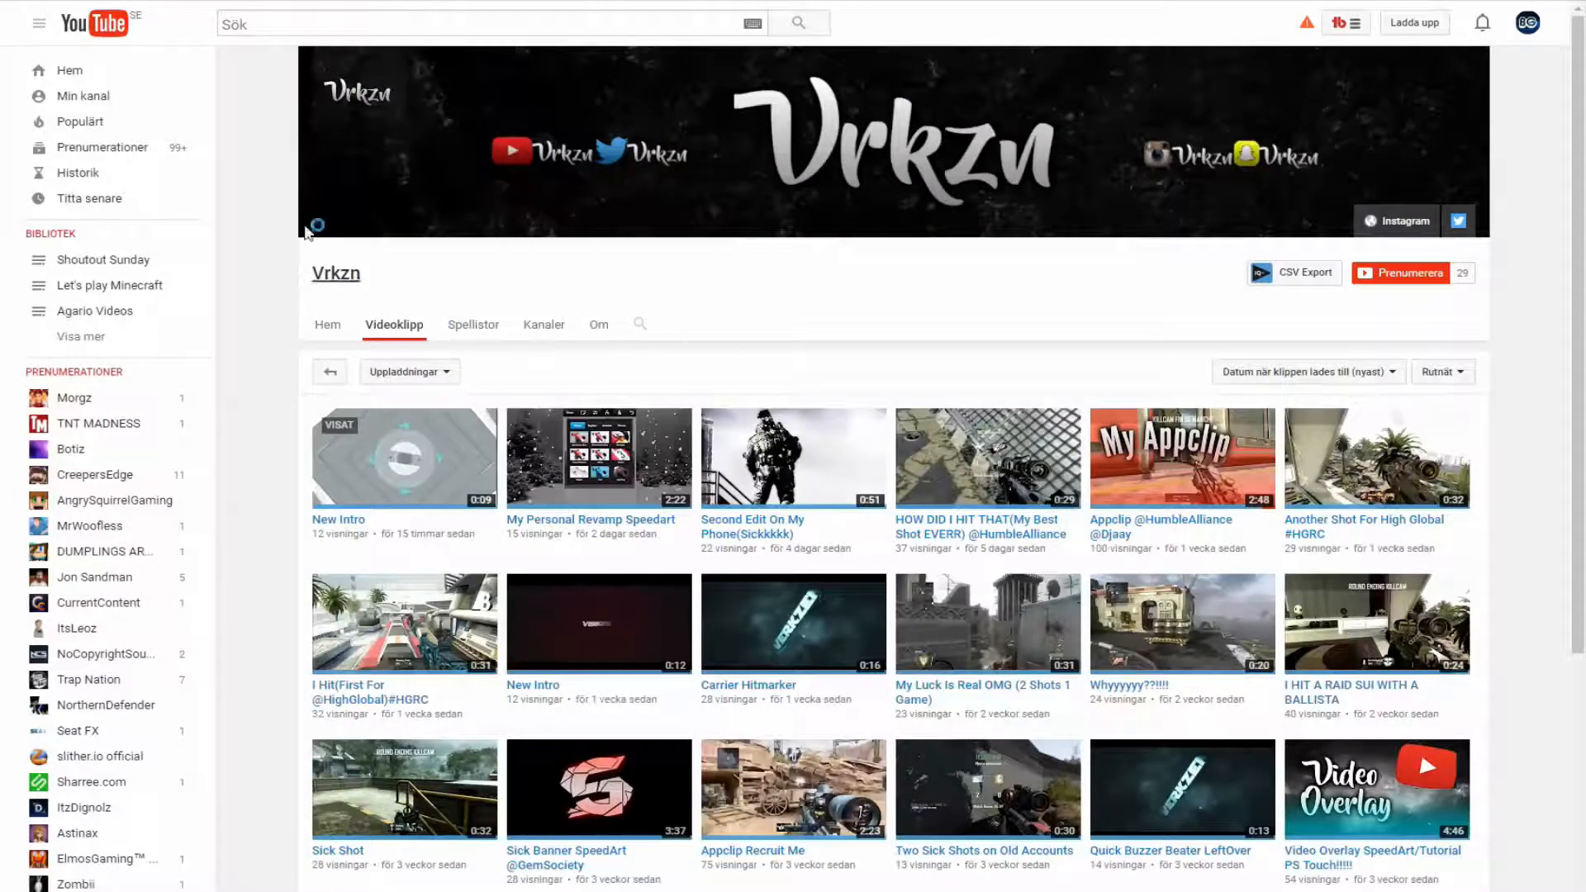
{"action": "mouse_move", "coordinate": [496, 273]}
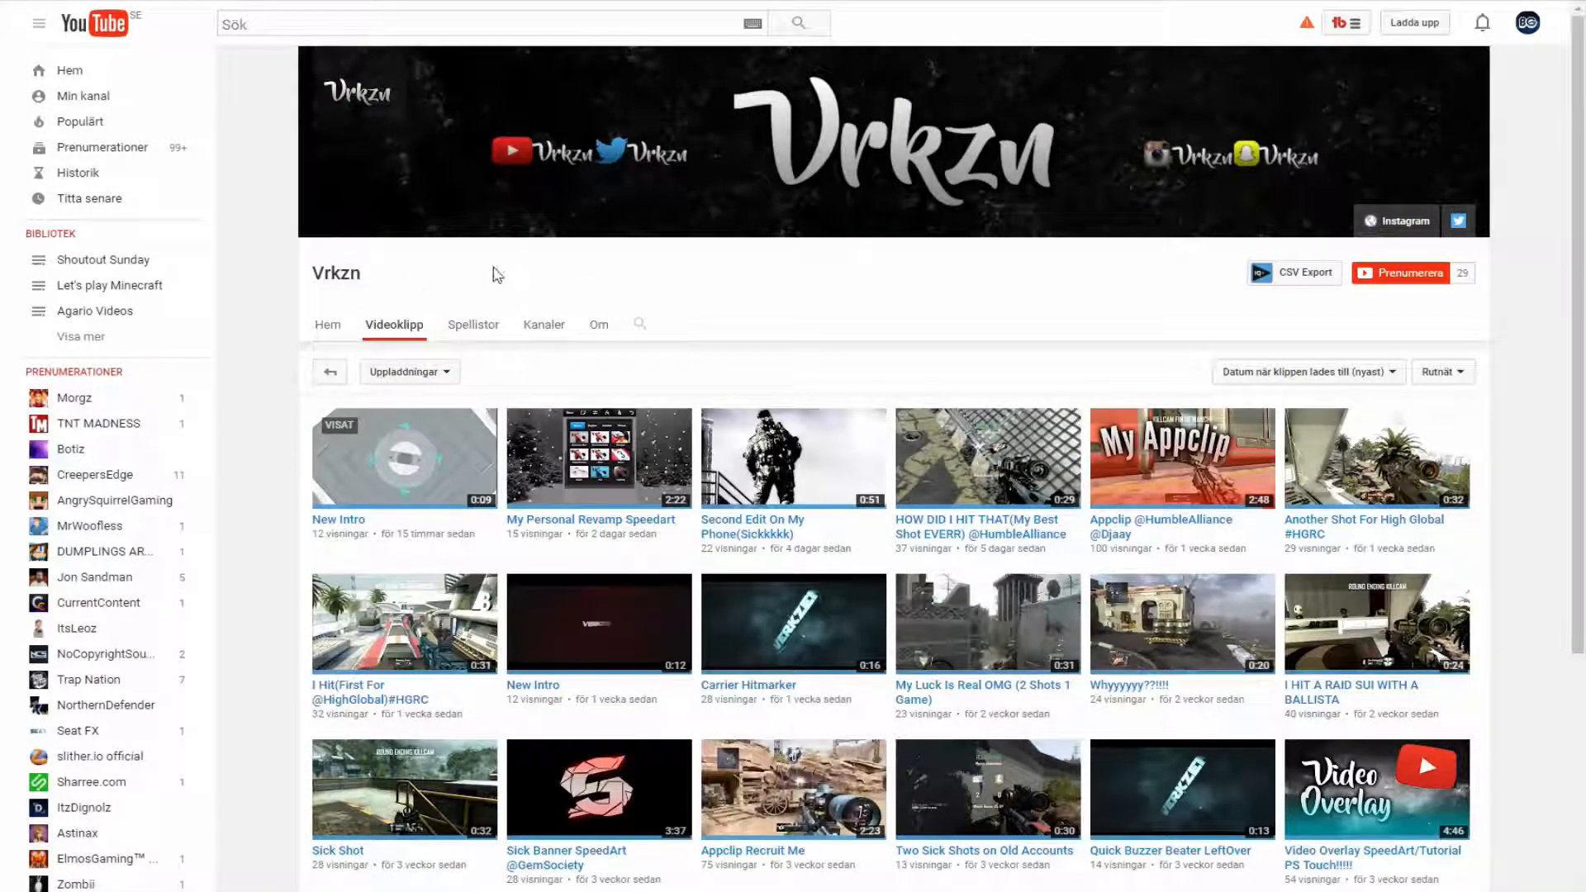
{"action": "mouse_move", "coordinate": [418, 417]}
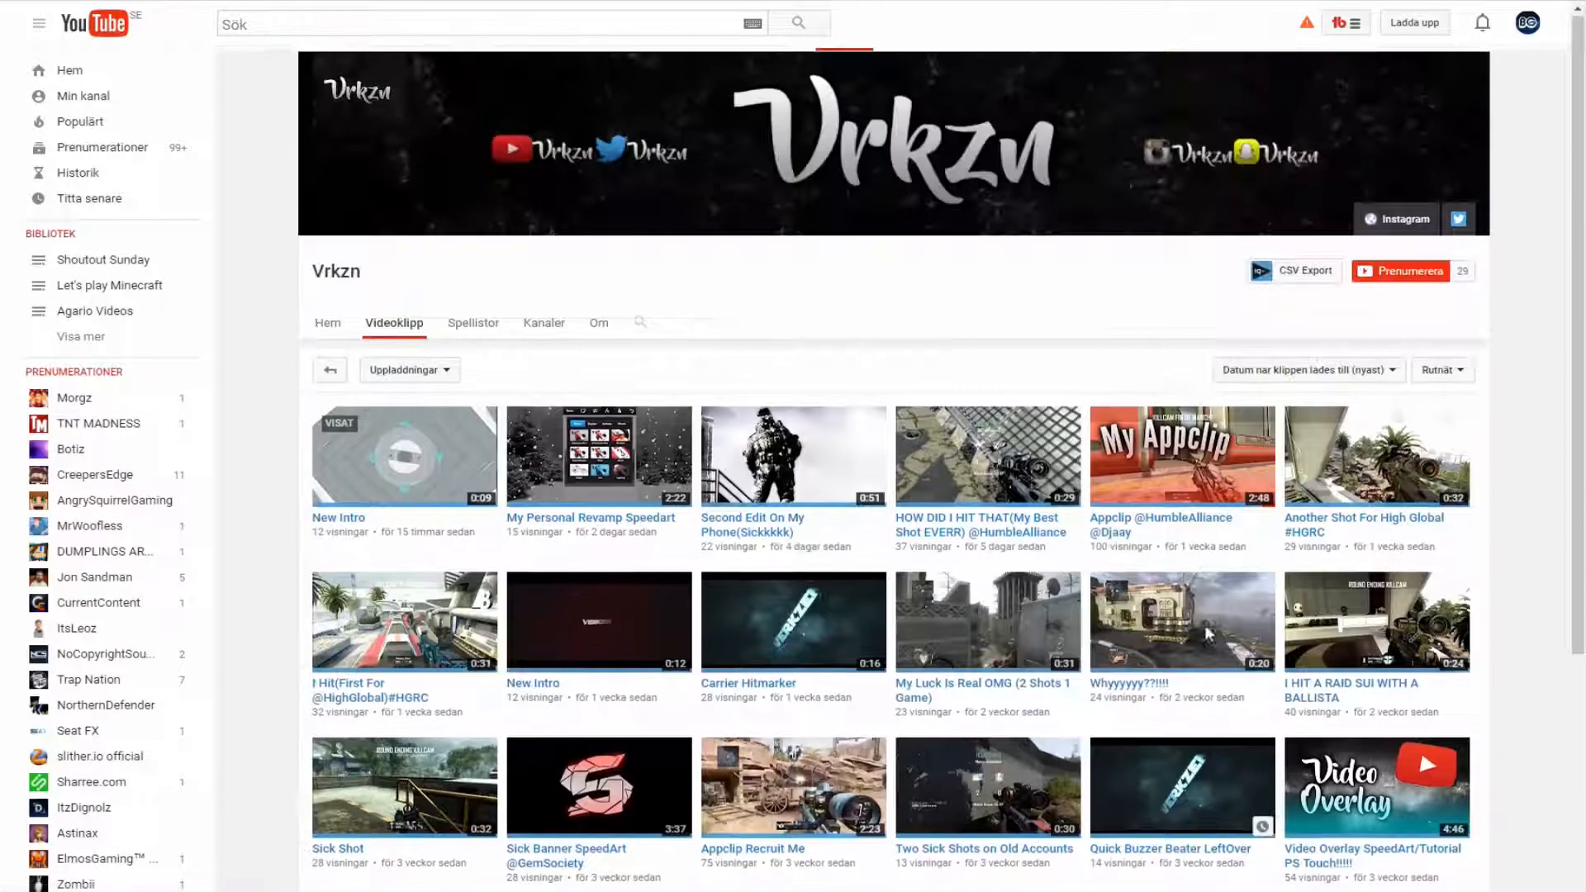
{"action": "scroll", "scroll_direction": "down", "scroll_amount": 3}
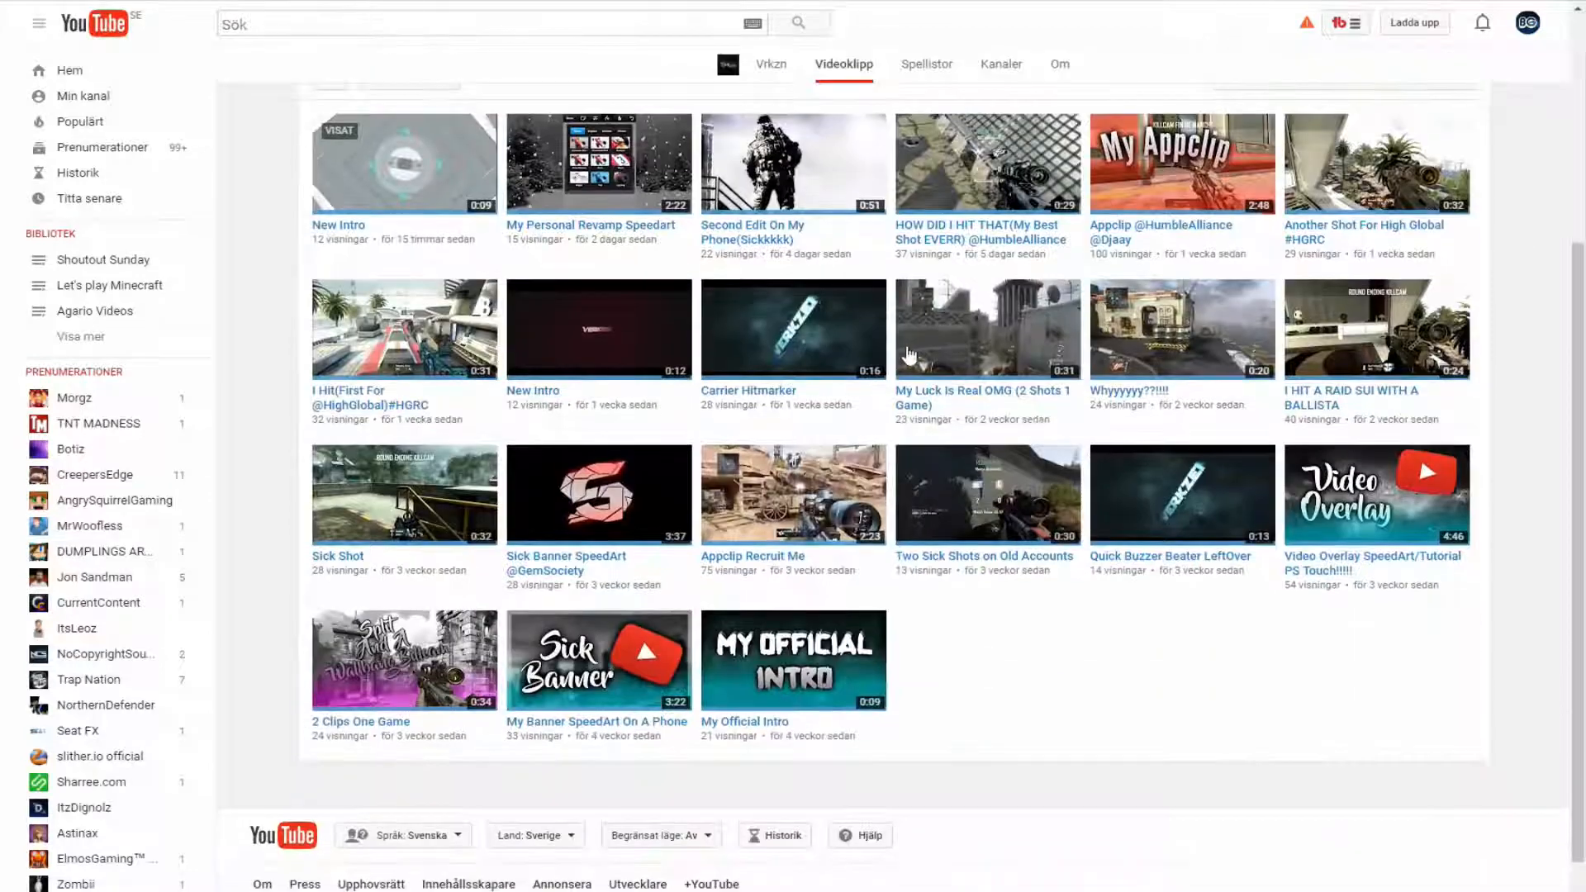
{"action": "scroll", "scroll_direction": "down", "scroll_amount": 3}
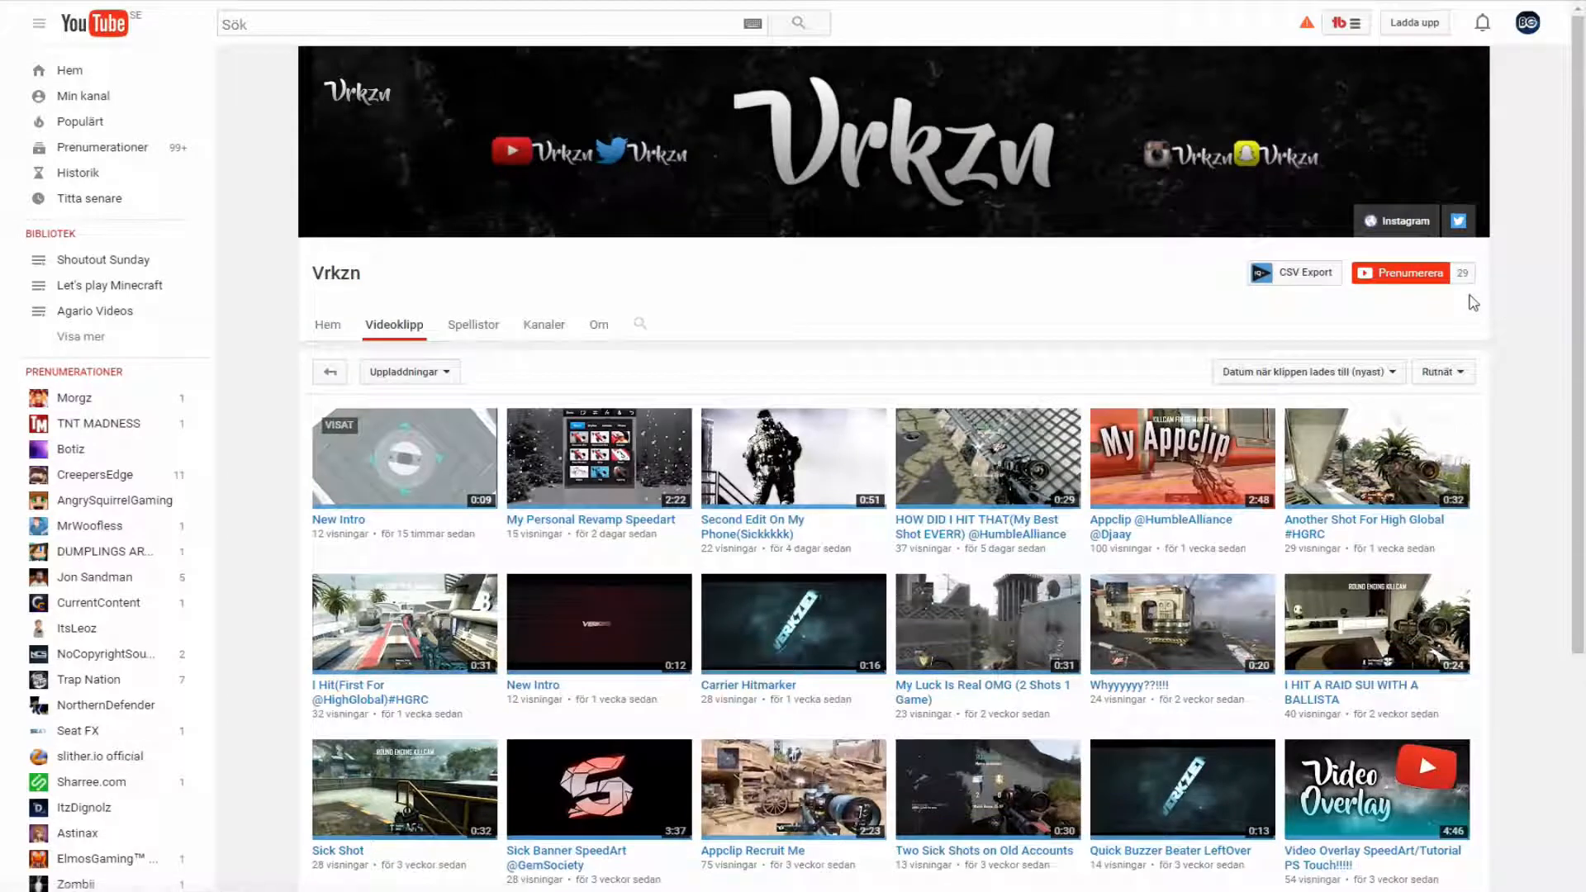
{"action": "mouse_move", "coordinate": [1505, 340]}
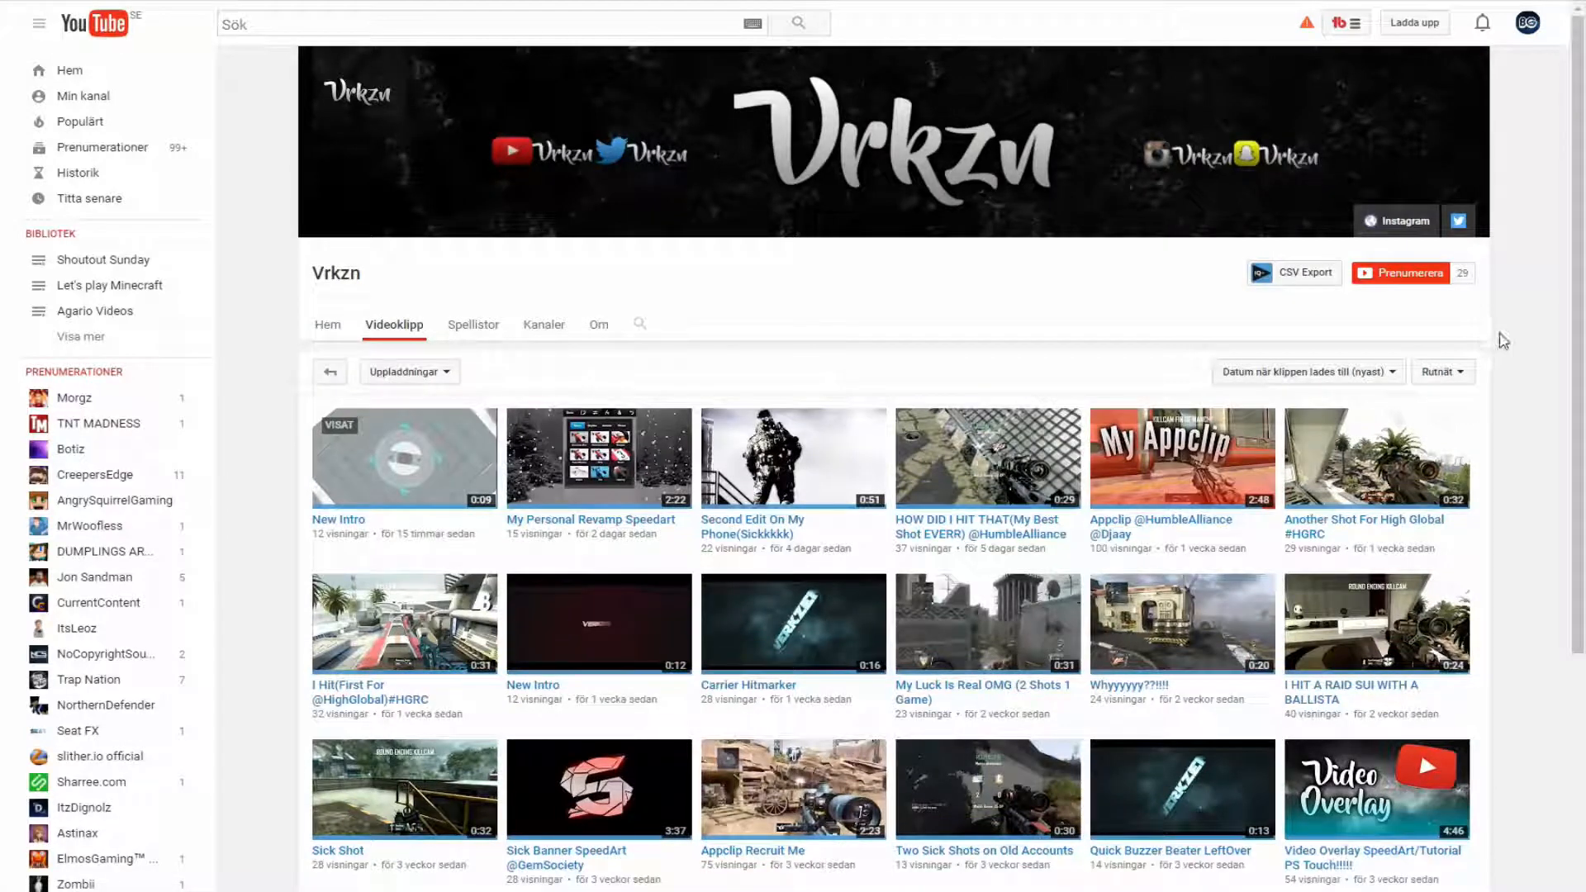
{"action": "mouse_move", "coordinate": [1411, 322]}
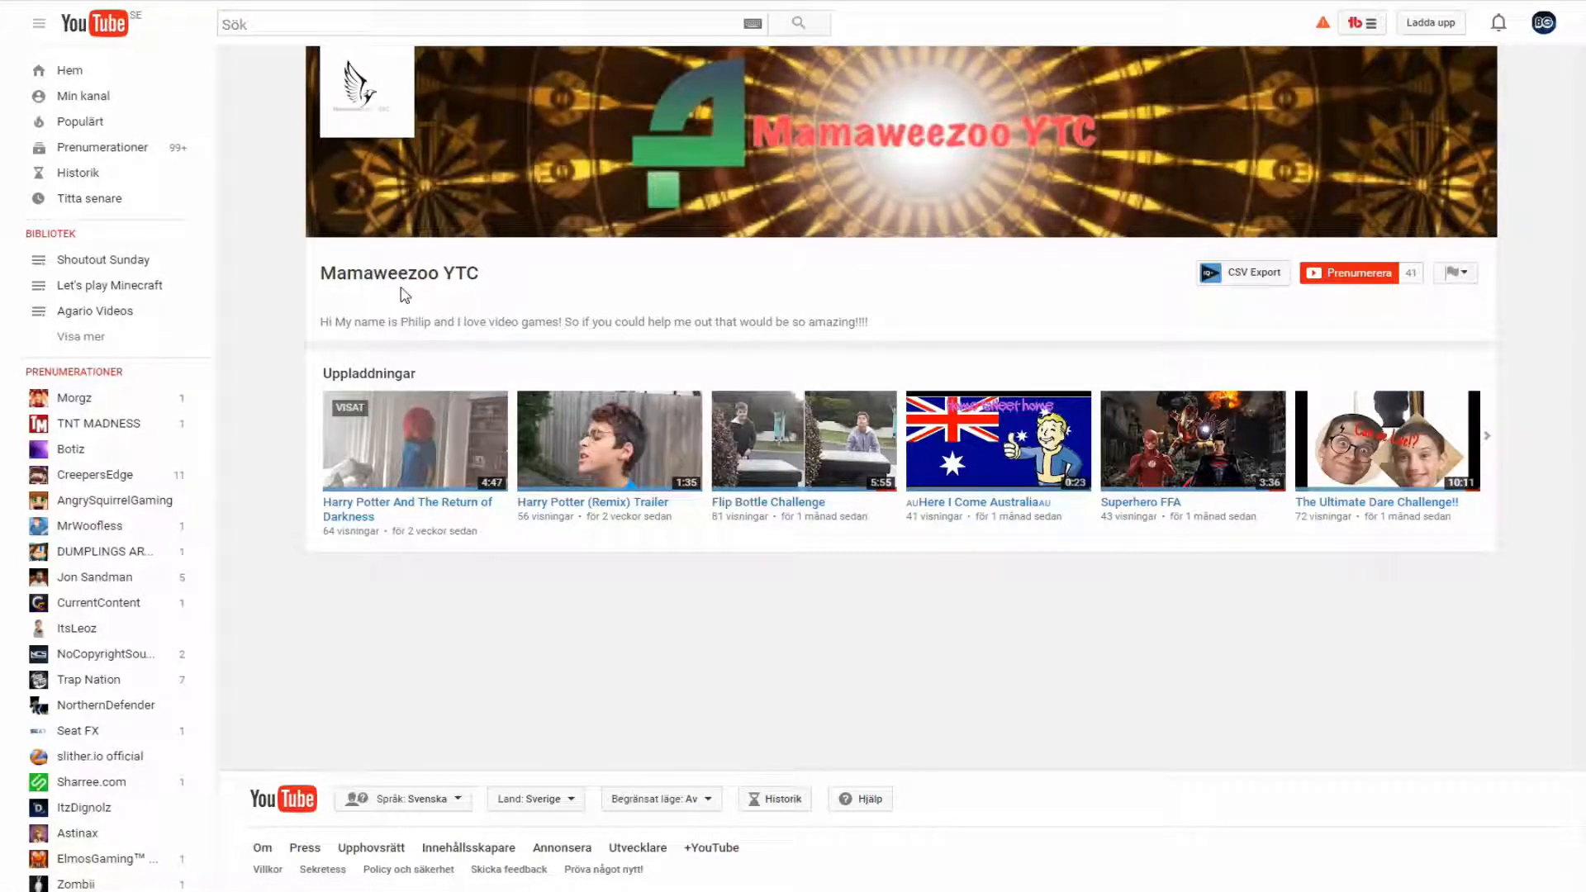
{"action": "mouse_move", "coordinate": [435, 441]}
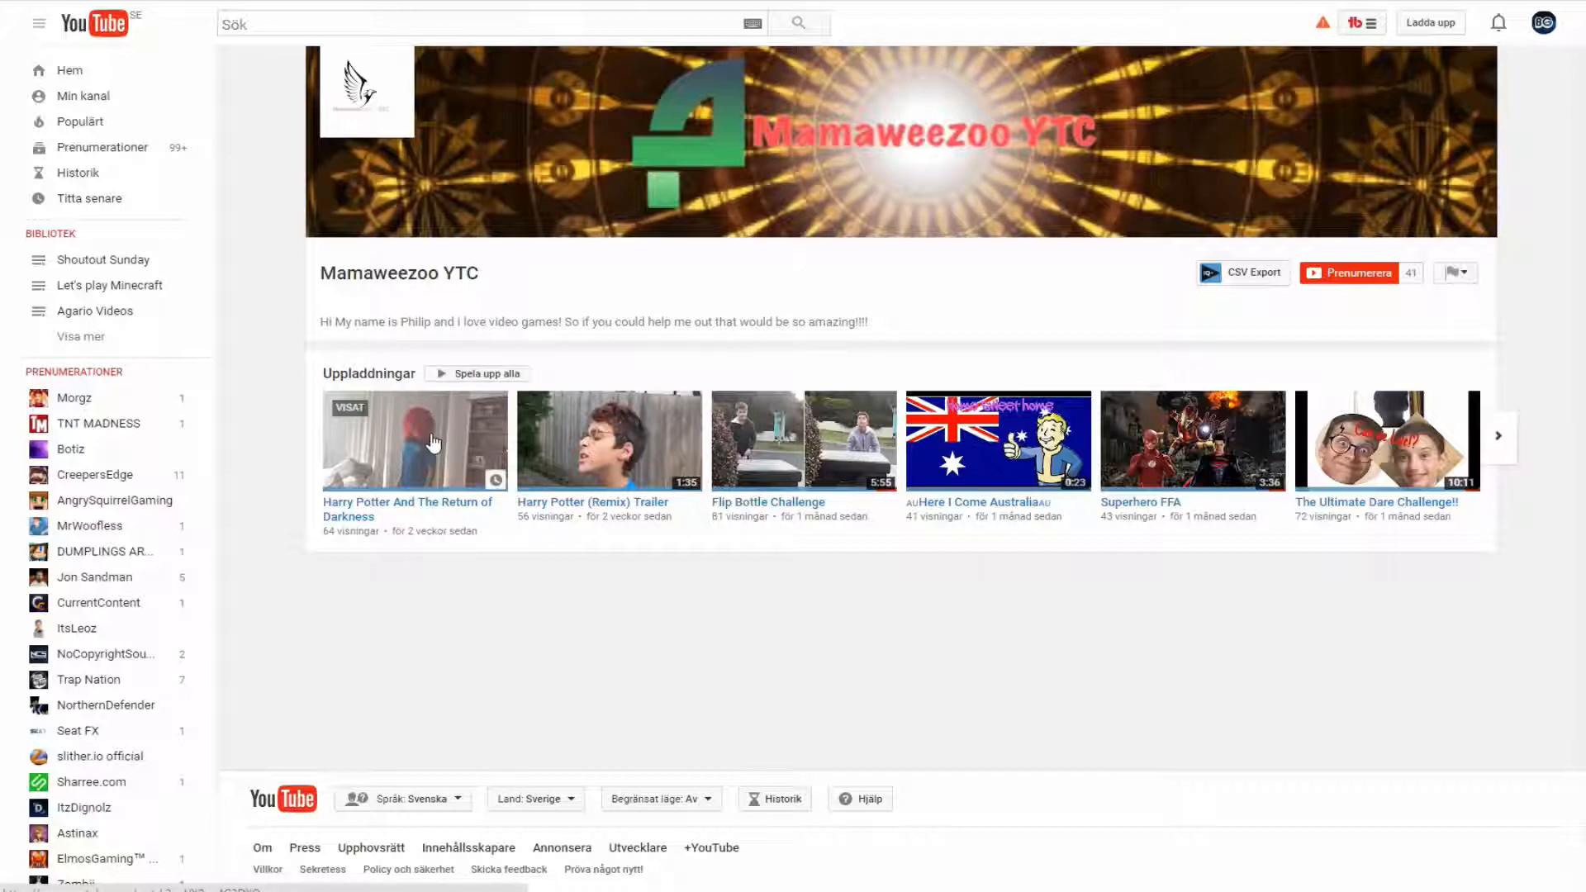
{"action": "mouse_move", "coordinate": [653, 491]}
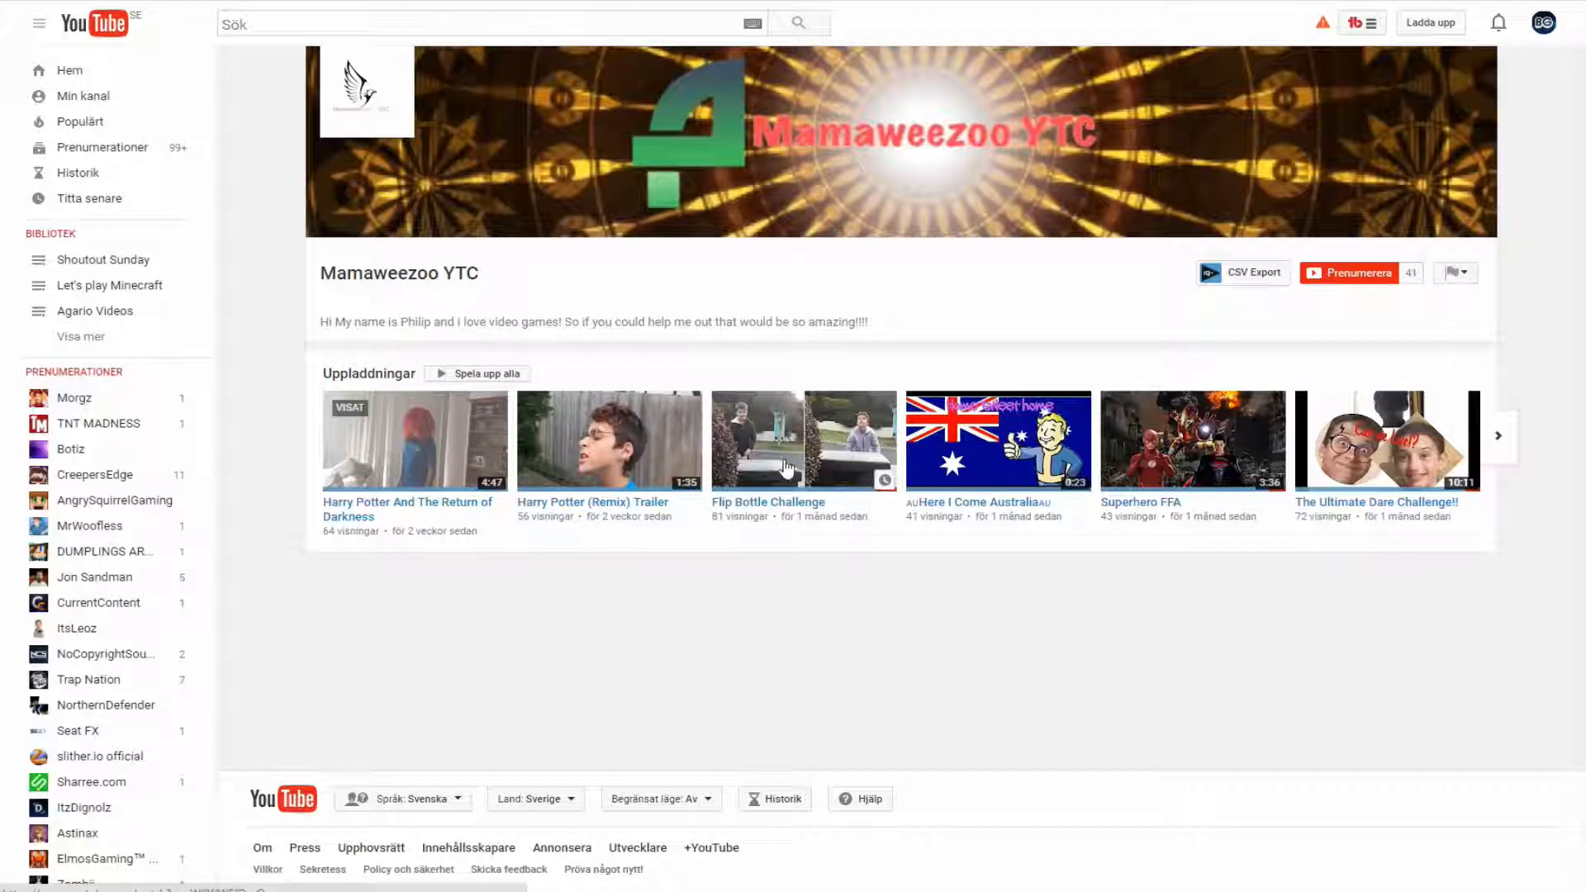
{"action": "mouse_move", "coordinate": [663, 435]}
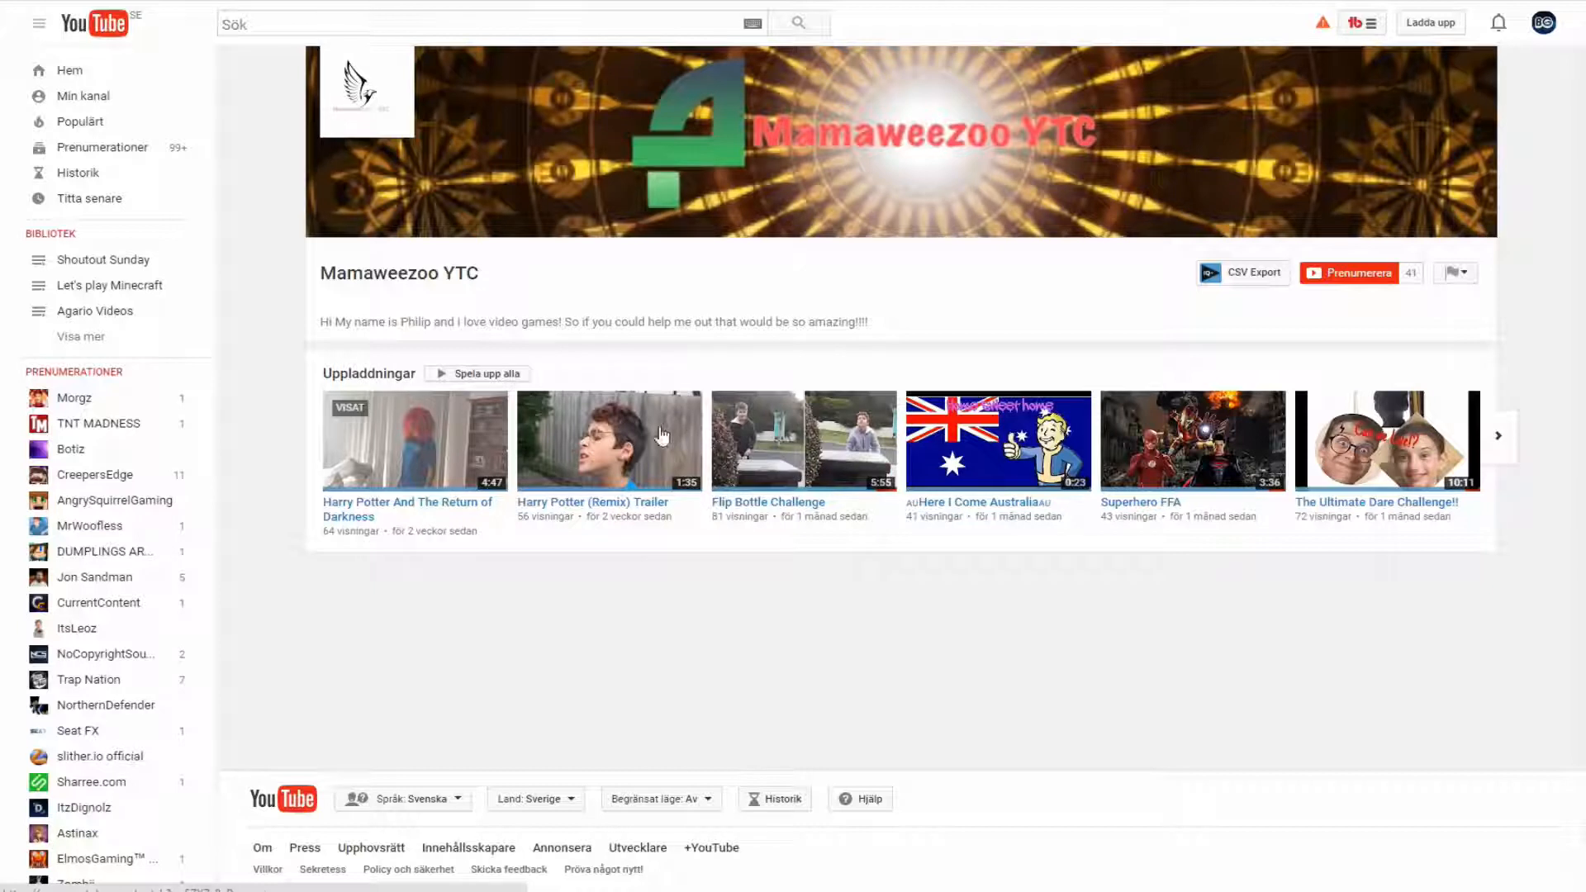
{"action": "mouse_move", "coordinate": [751, 430]}
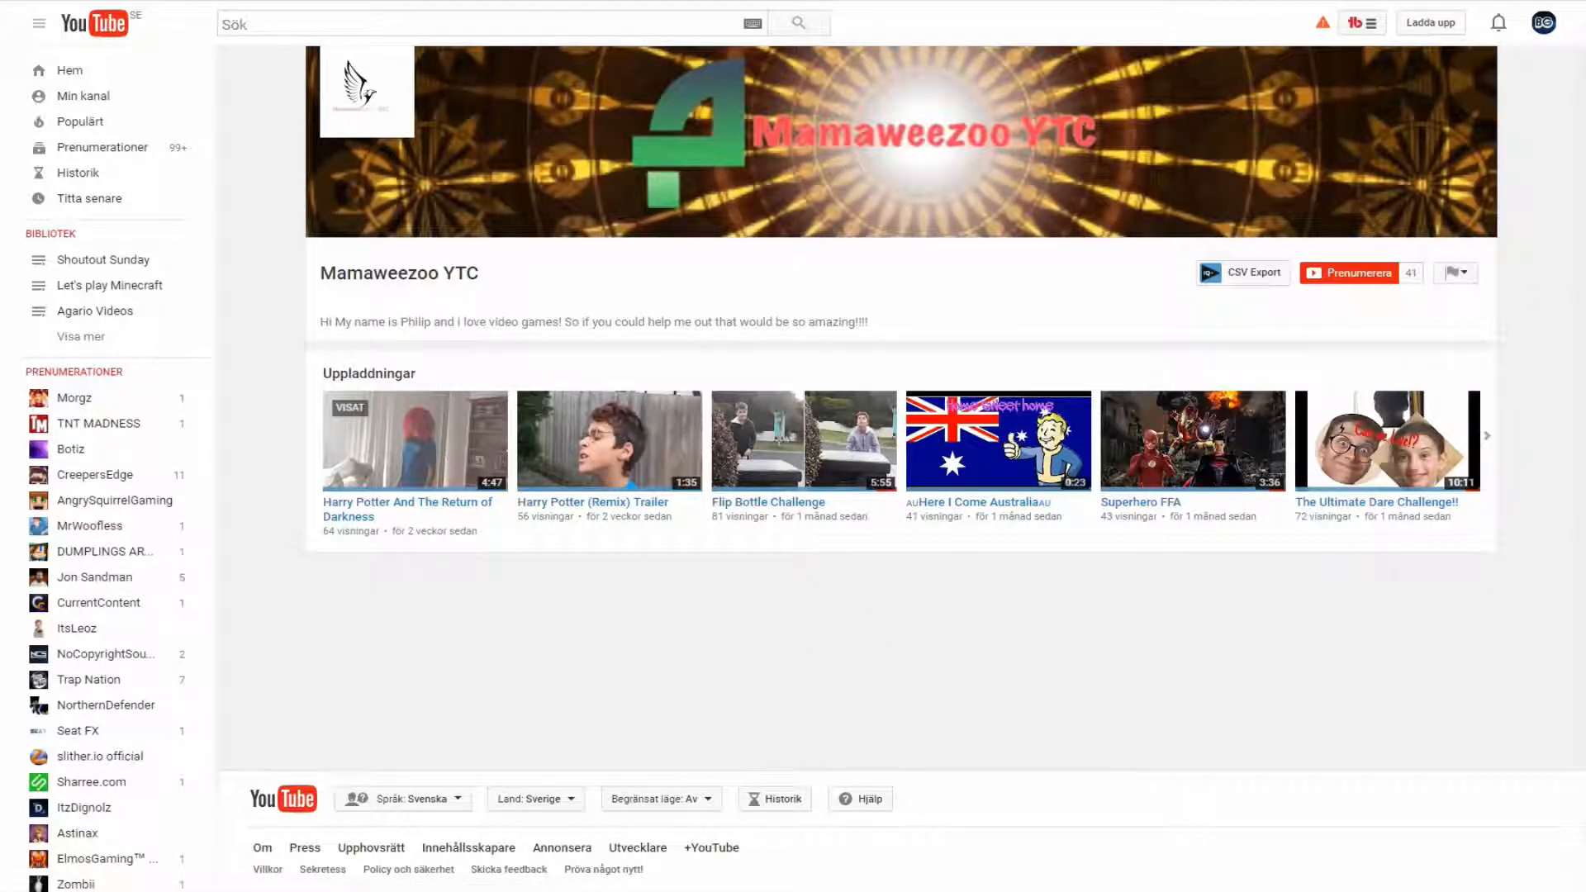
{"action": "mouse_move", "coordinate": [1414, 294]}
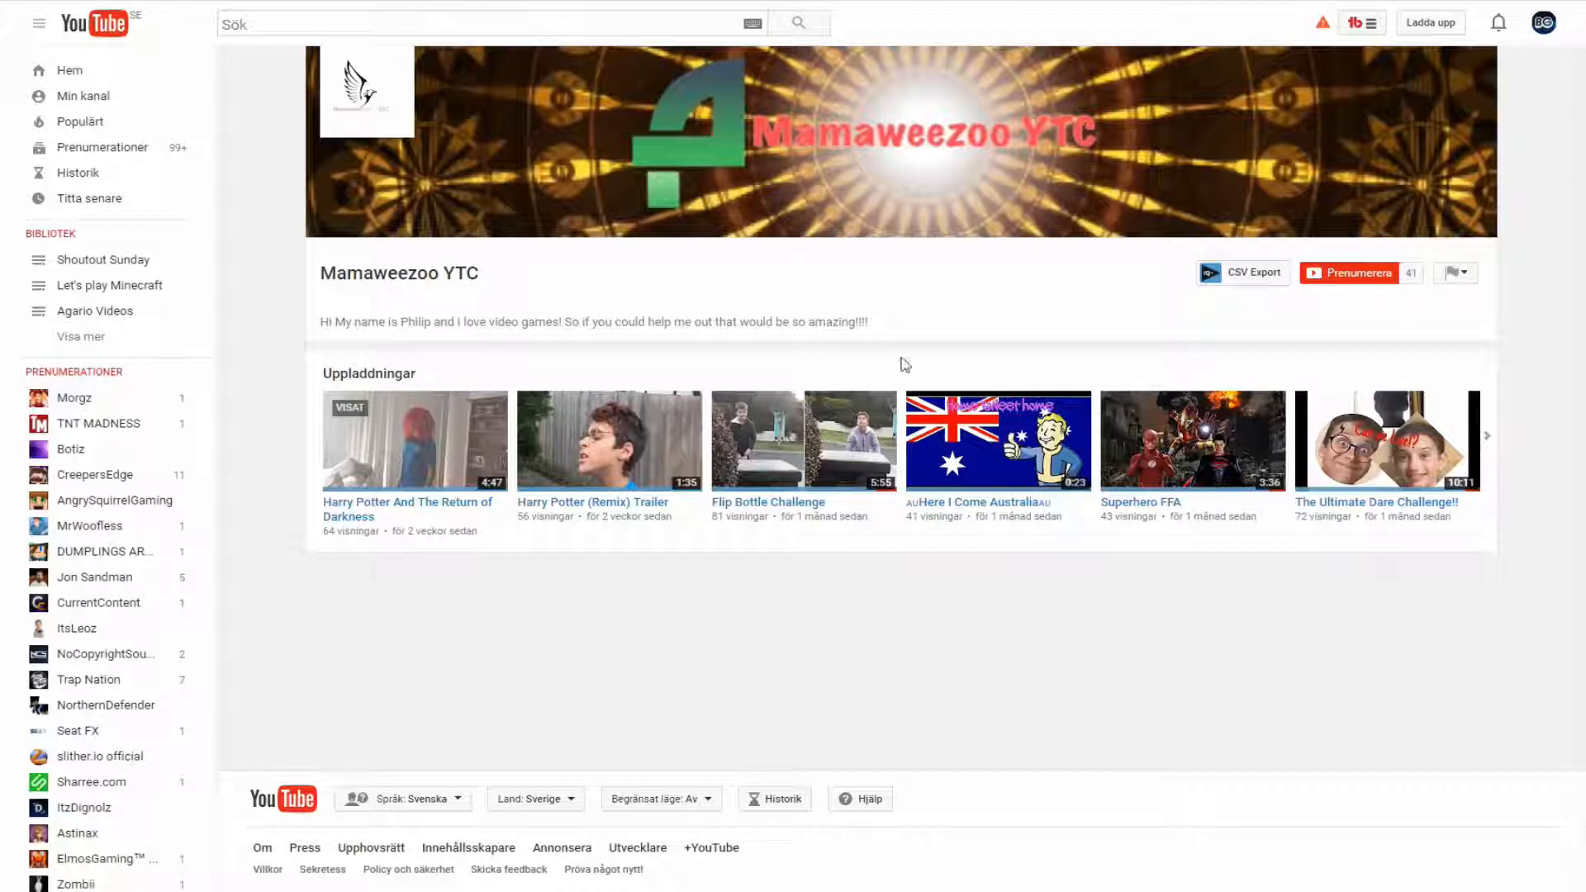
{"action": "mouse_move", "coordinate": [1408, 279]}
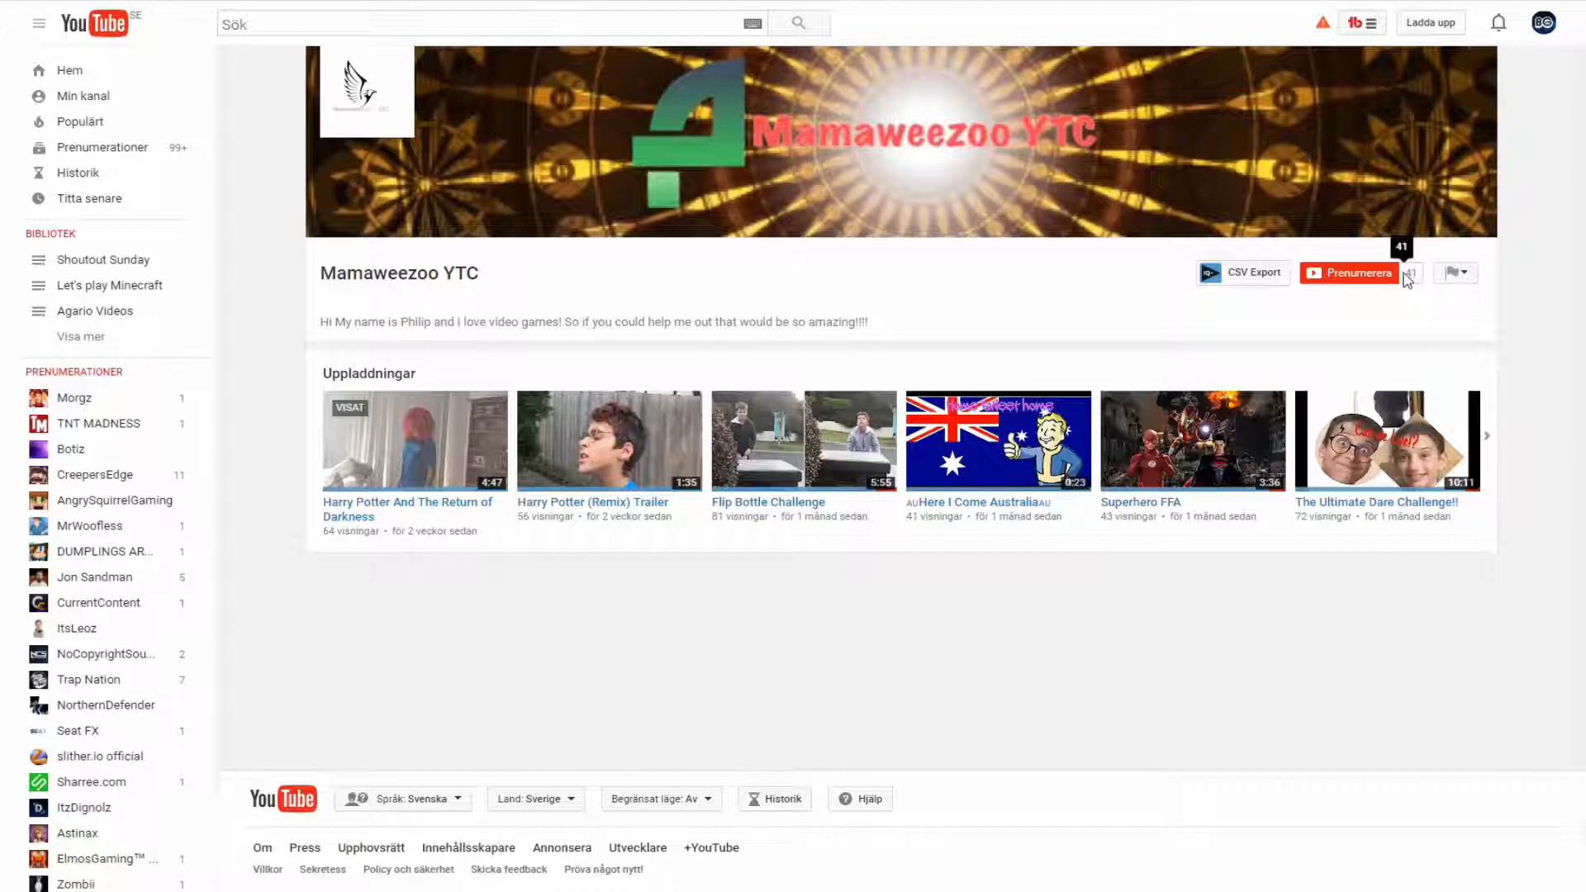
{"action": "mouse_move", "coordinate": [1230, 300]}
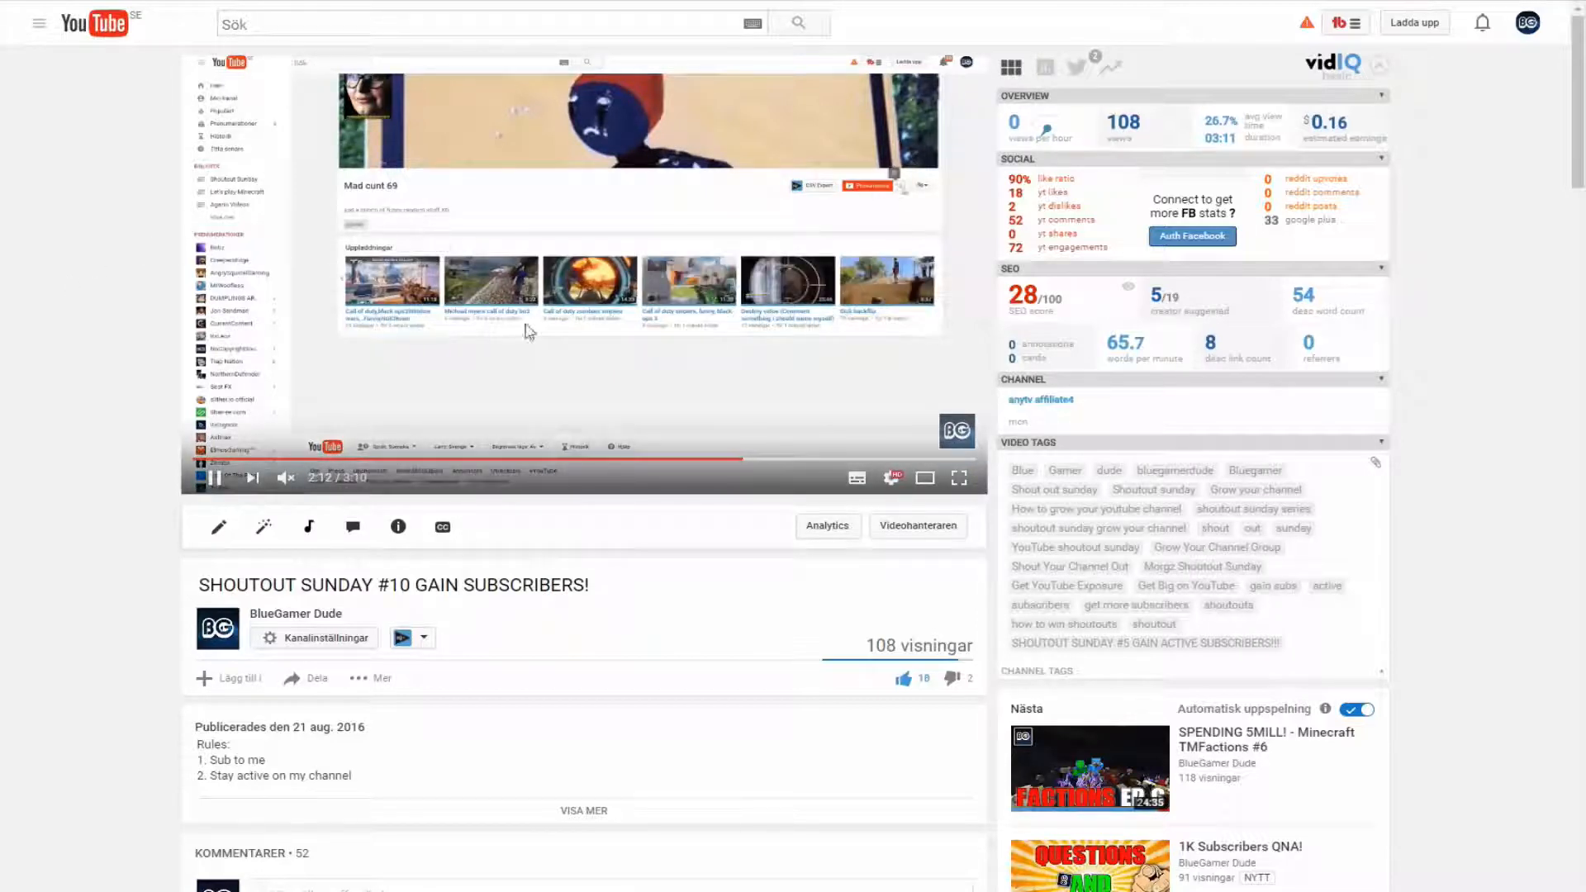
{"action": "mouse_move", "coordinate": [530, 361]}
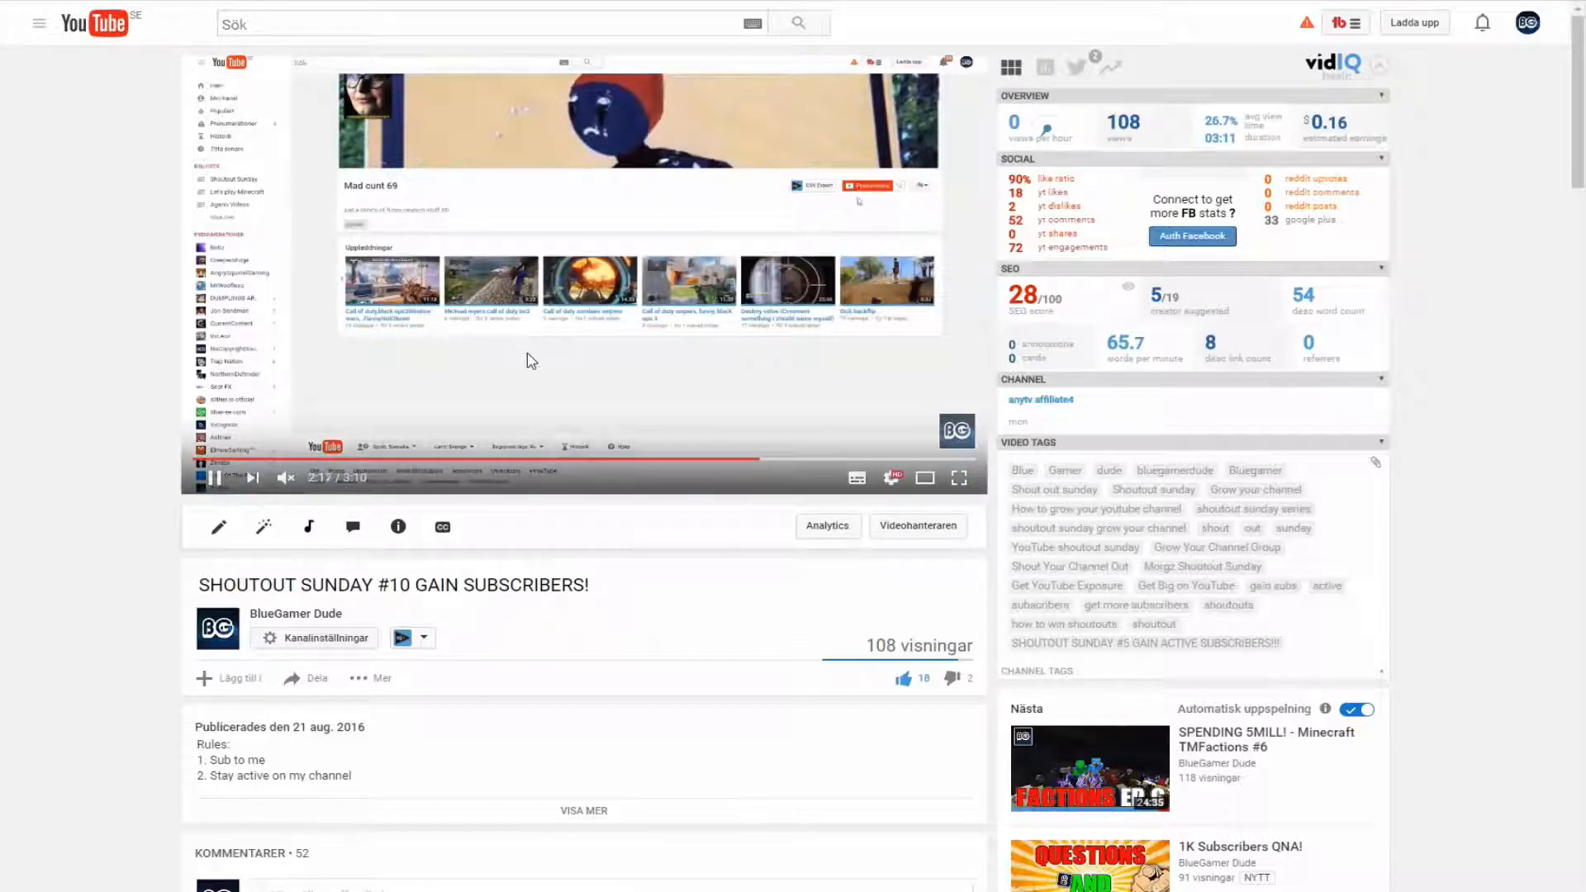